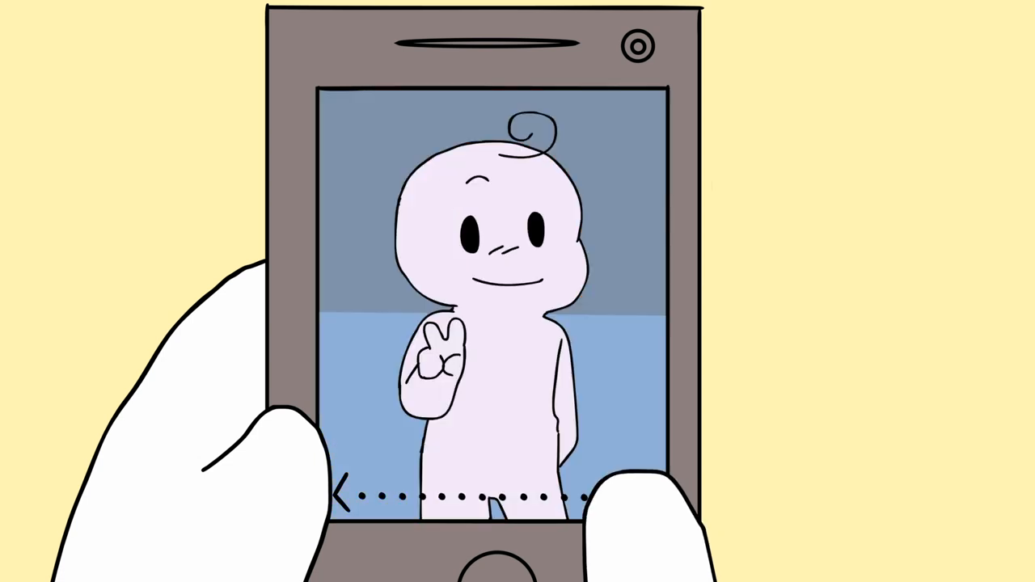
{"action": "left_click", "coordinate": [469, 485]}
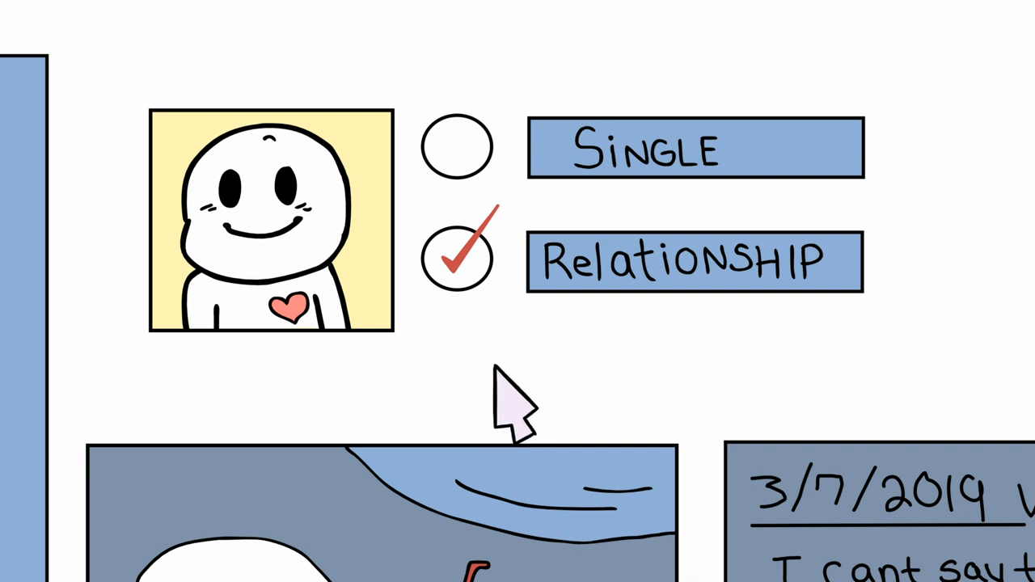
{"action": "left_click", "coordinate": [456, 146]}
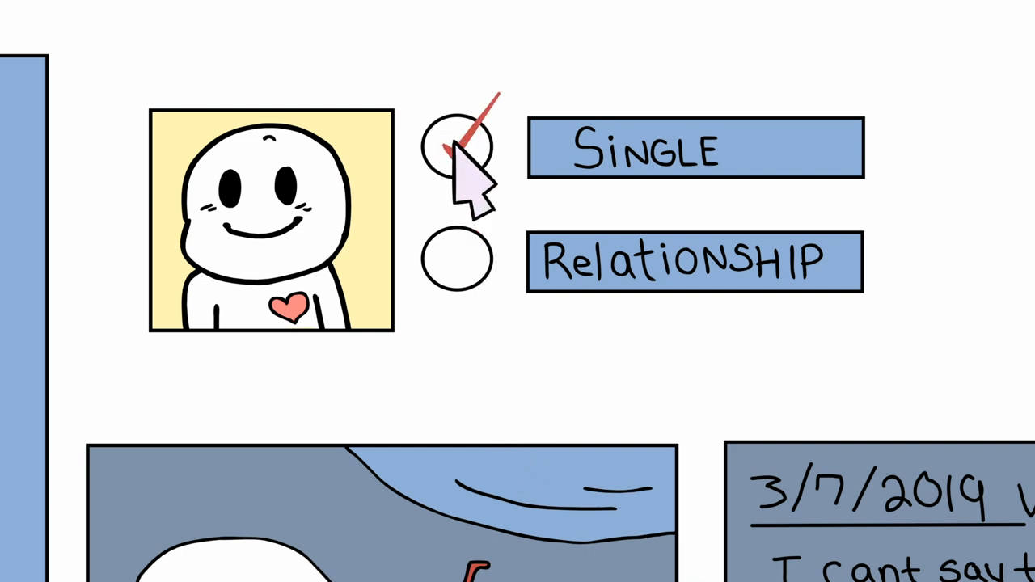